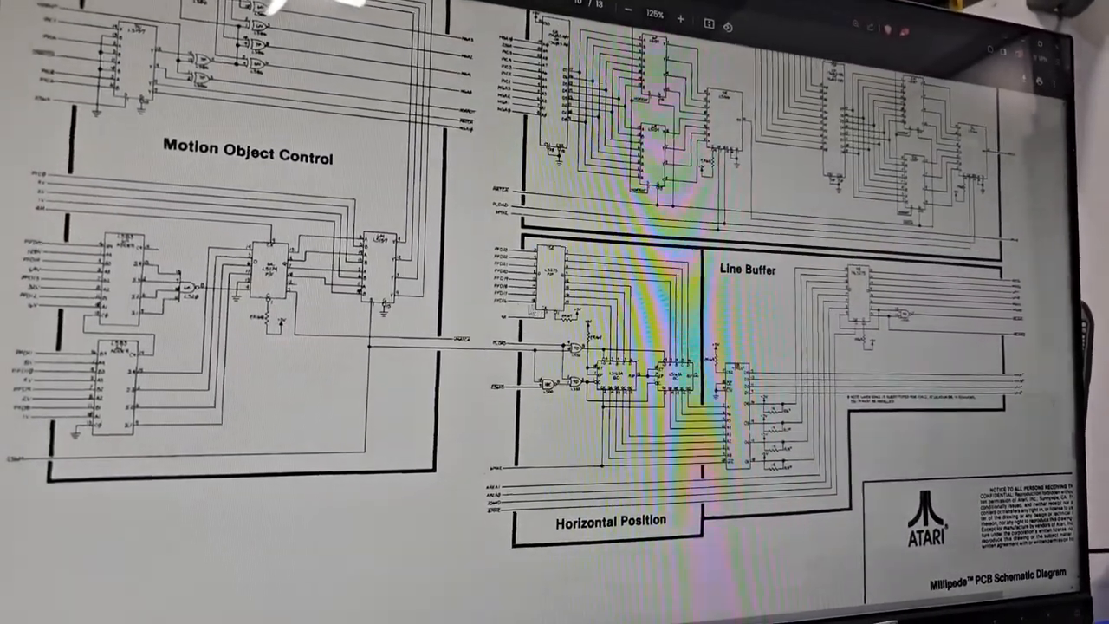
pyautogui.scroll(-3)
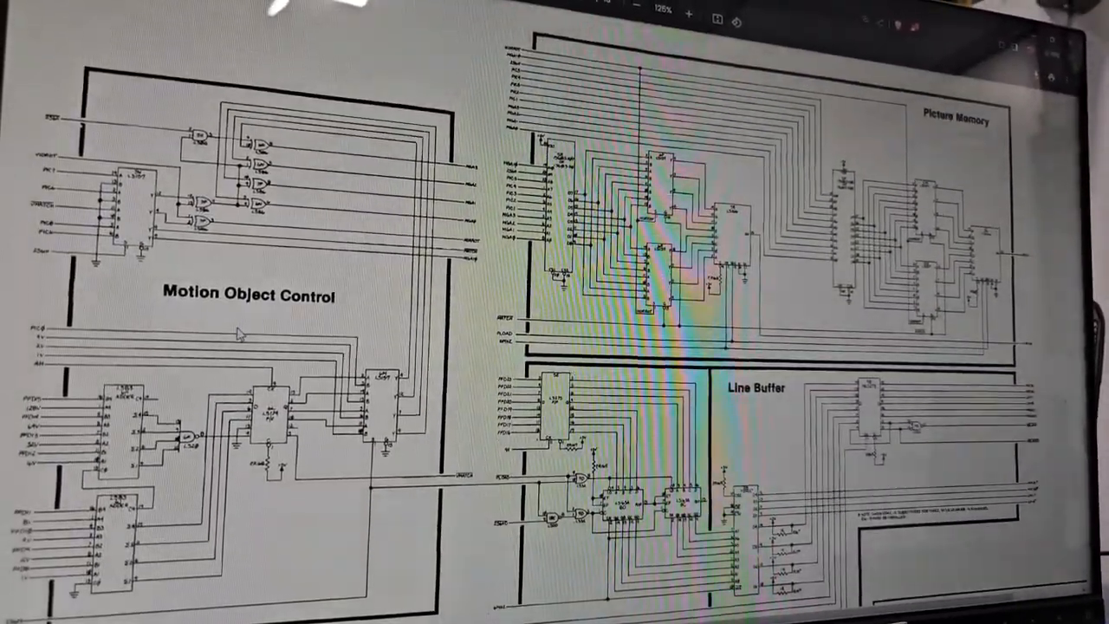
pyautogui.scroll(-3)
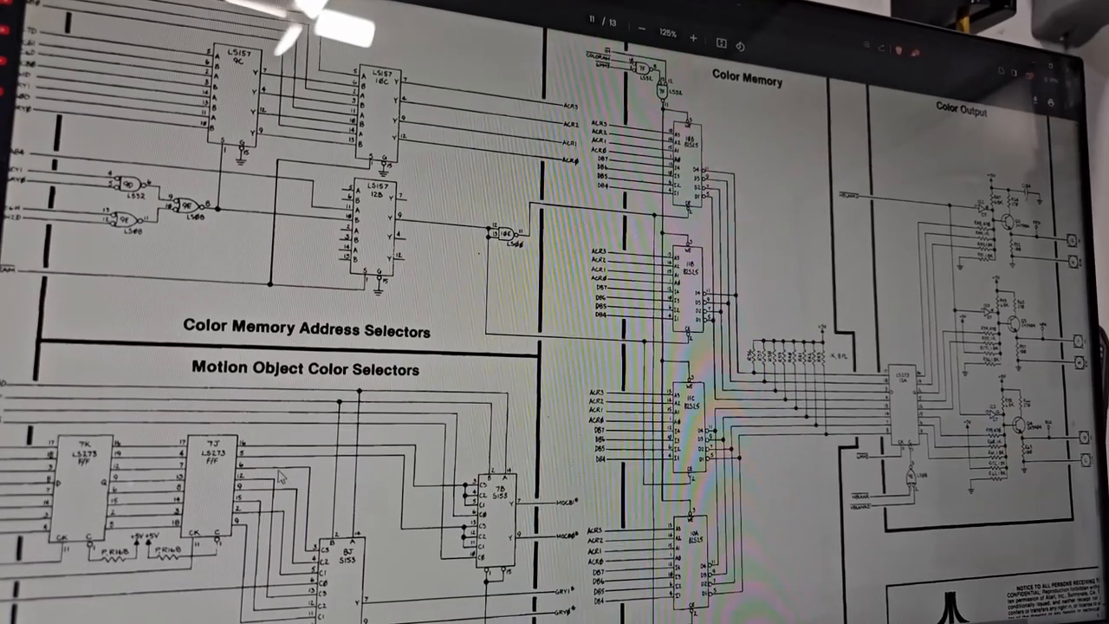
pyautogui.scroll(-3)
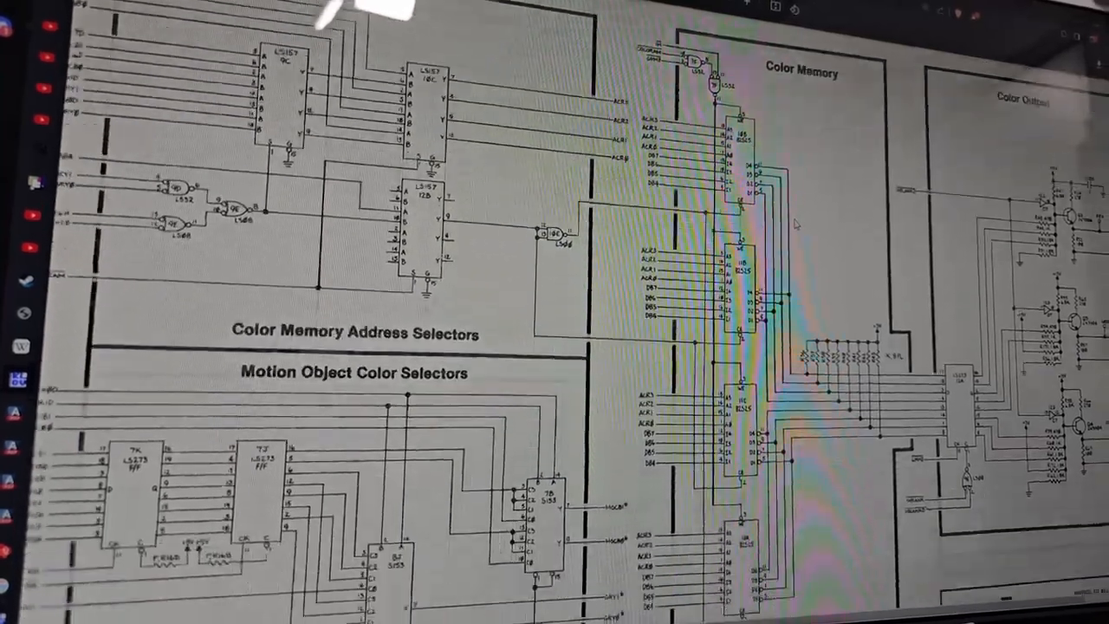
pyautogui.scroll(-3)
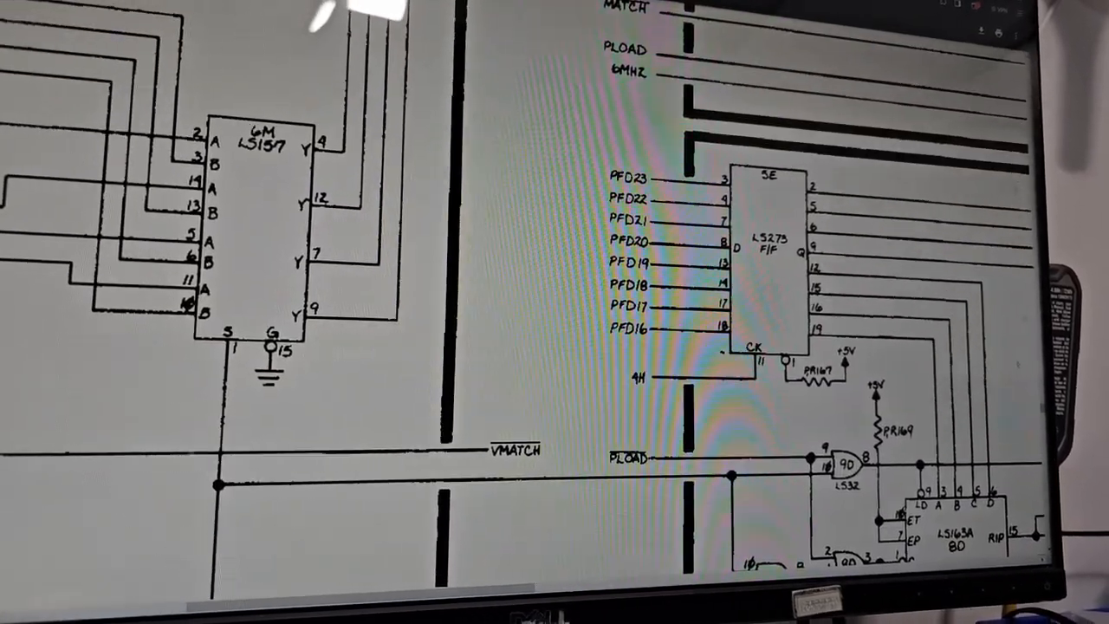
pyautogui.scroll(-3)
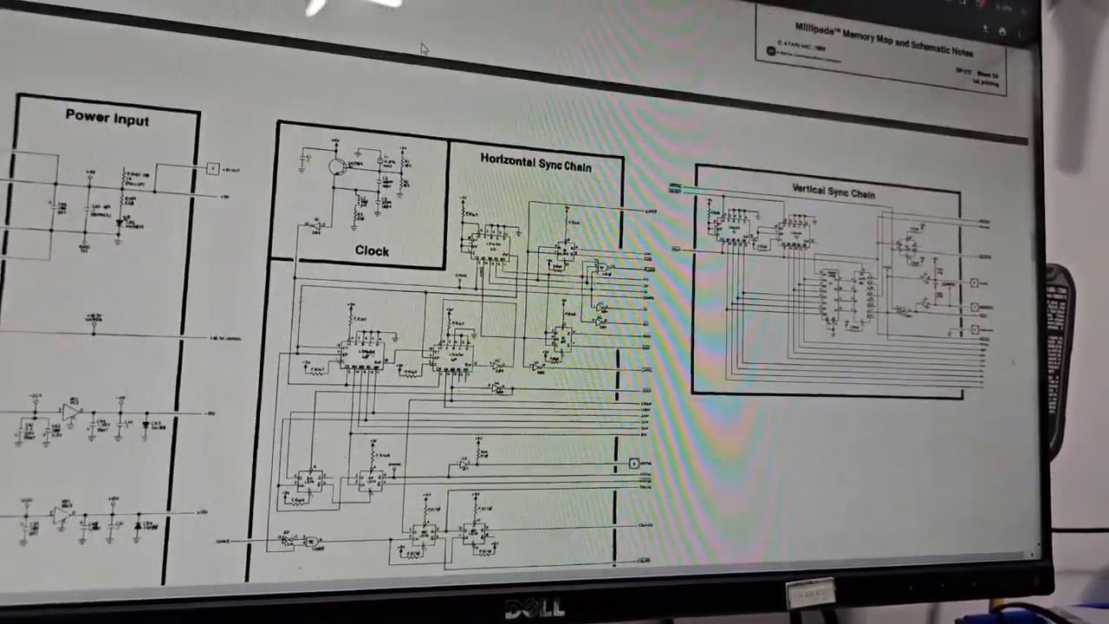
pyautogui.scroll(-3)
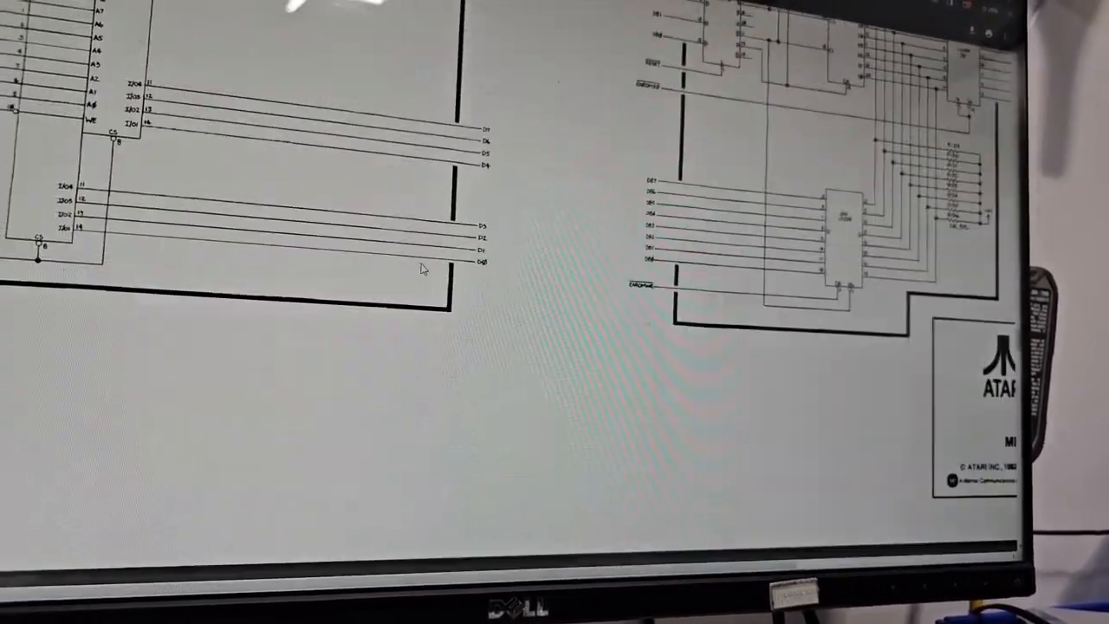
pyautogui.scroll(-3)
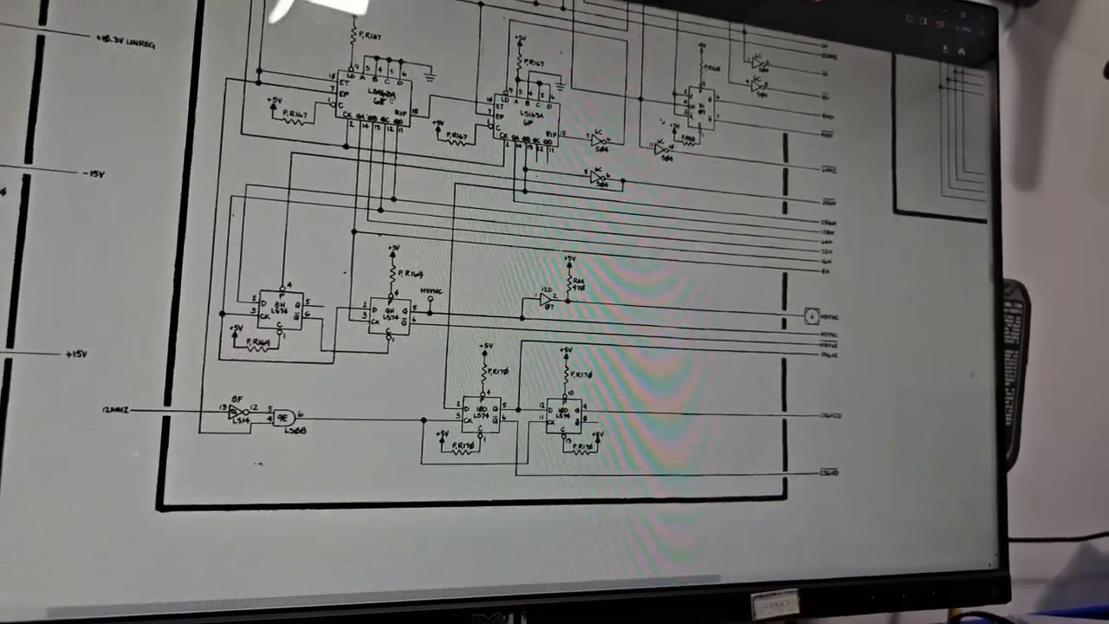
pyautogui.scroll(-3)
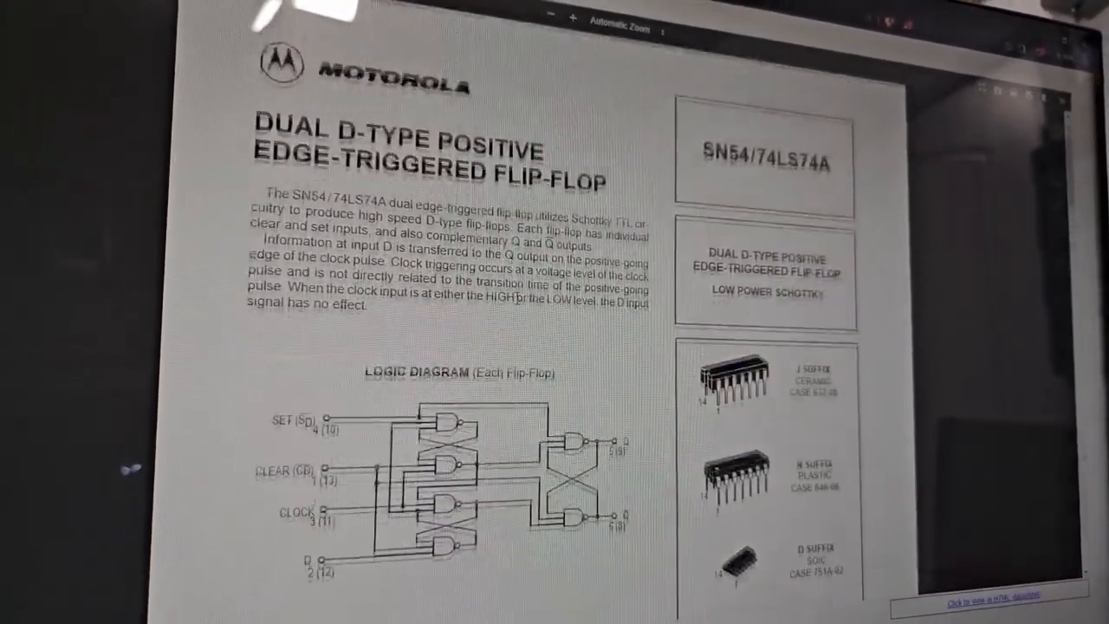
pyautogui.scroll(-3)
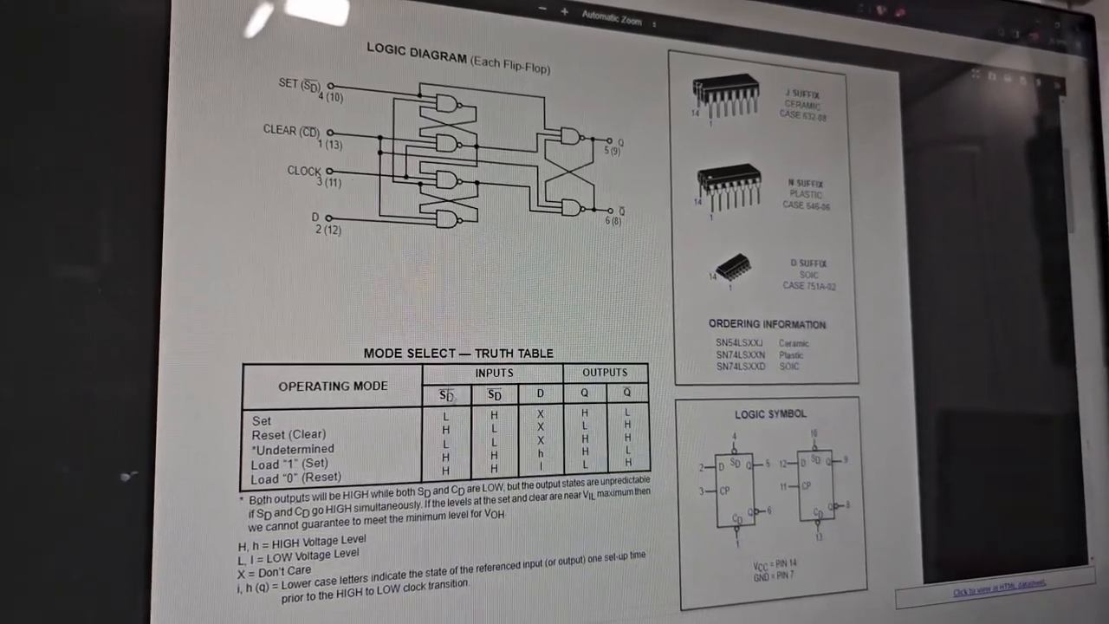
pyautogui.scroll(-3)
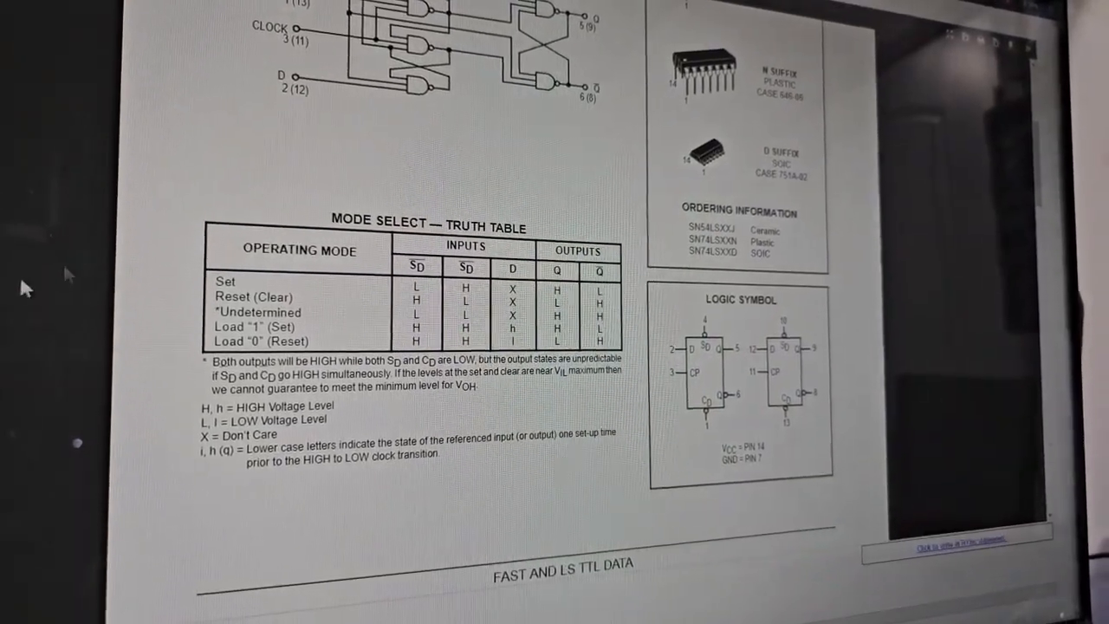
pyautogui.scroll(-3)
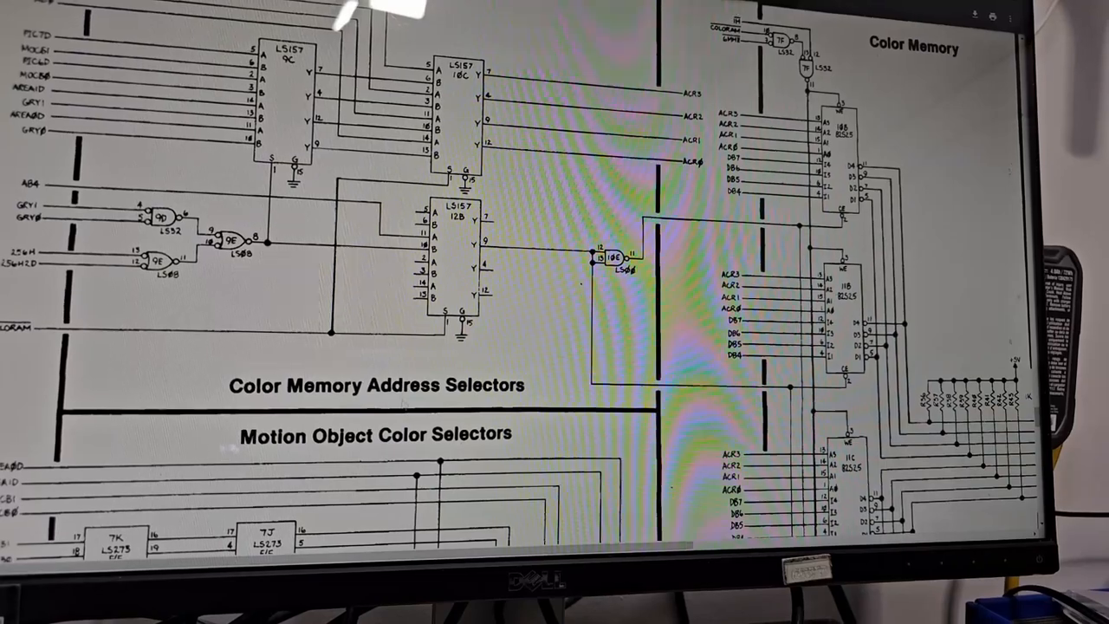
pyautogui.scroll(-3)
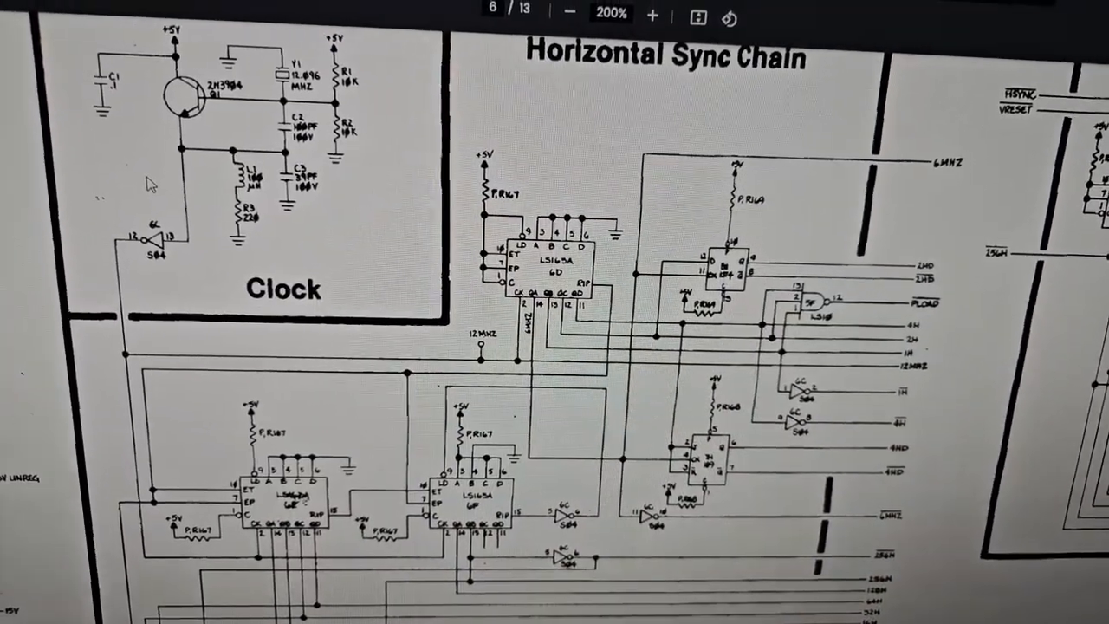
pyautogui.scroll(-3)
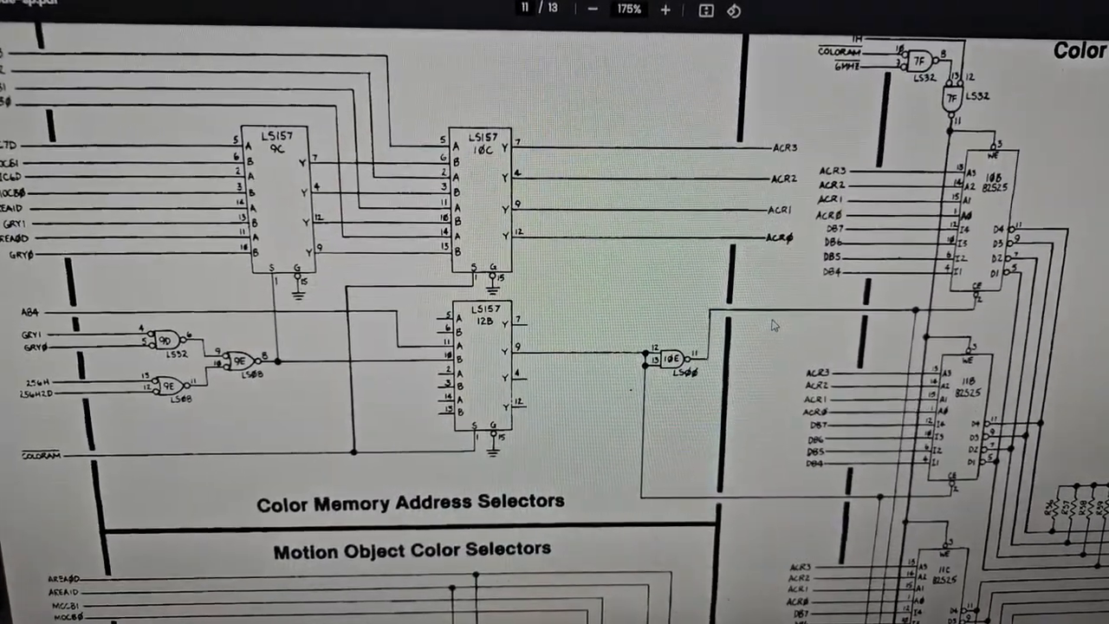
pyautogui.scroll(-3)
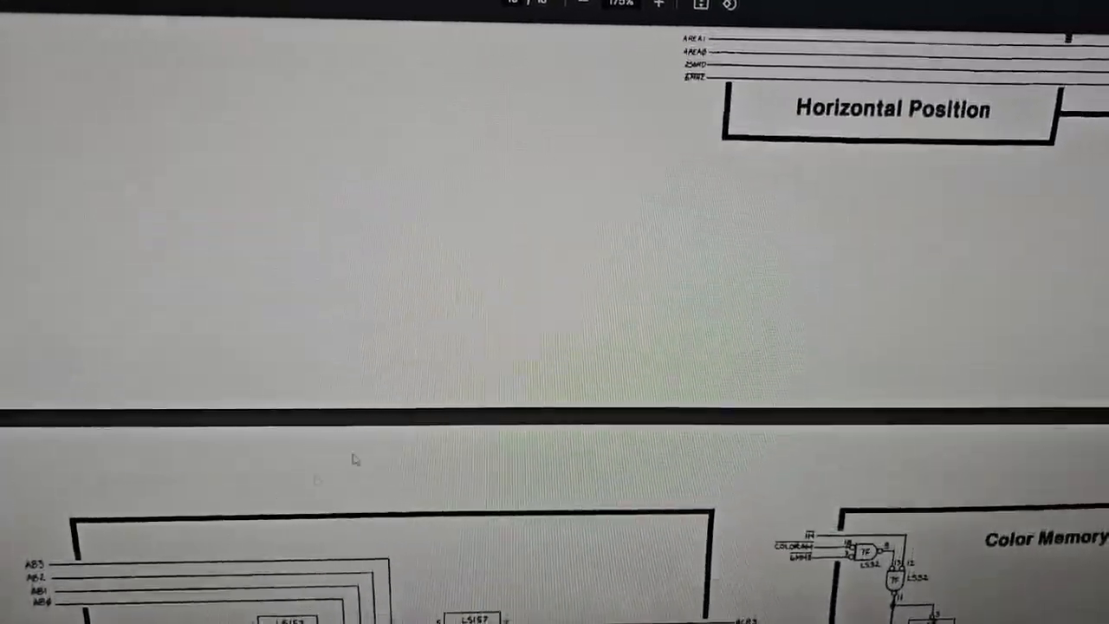
pyautogui.scroll(-3)
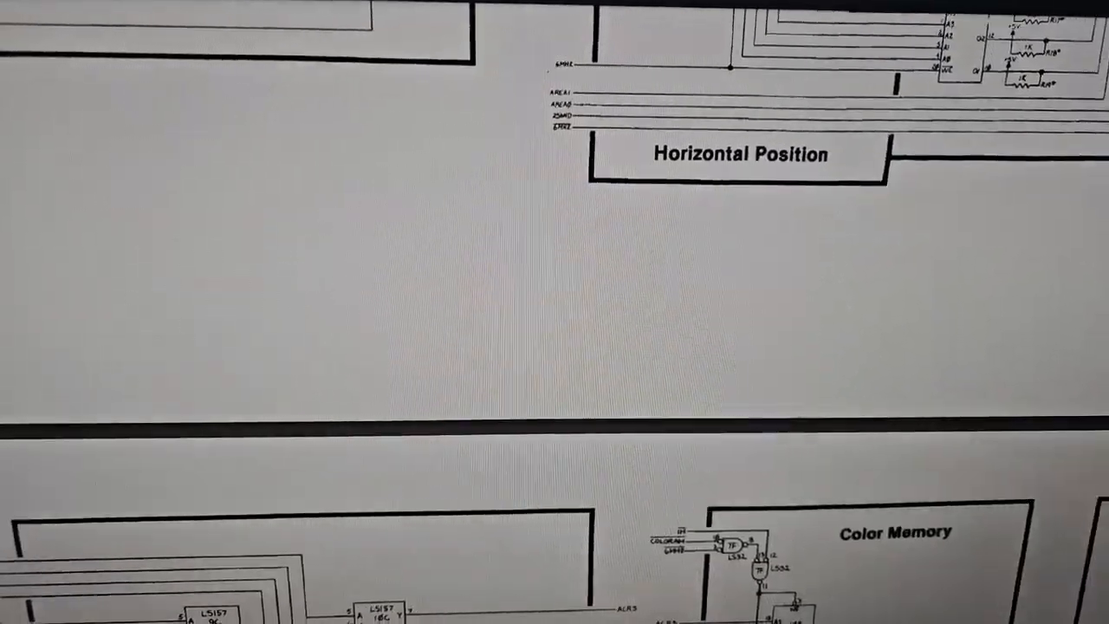